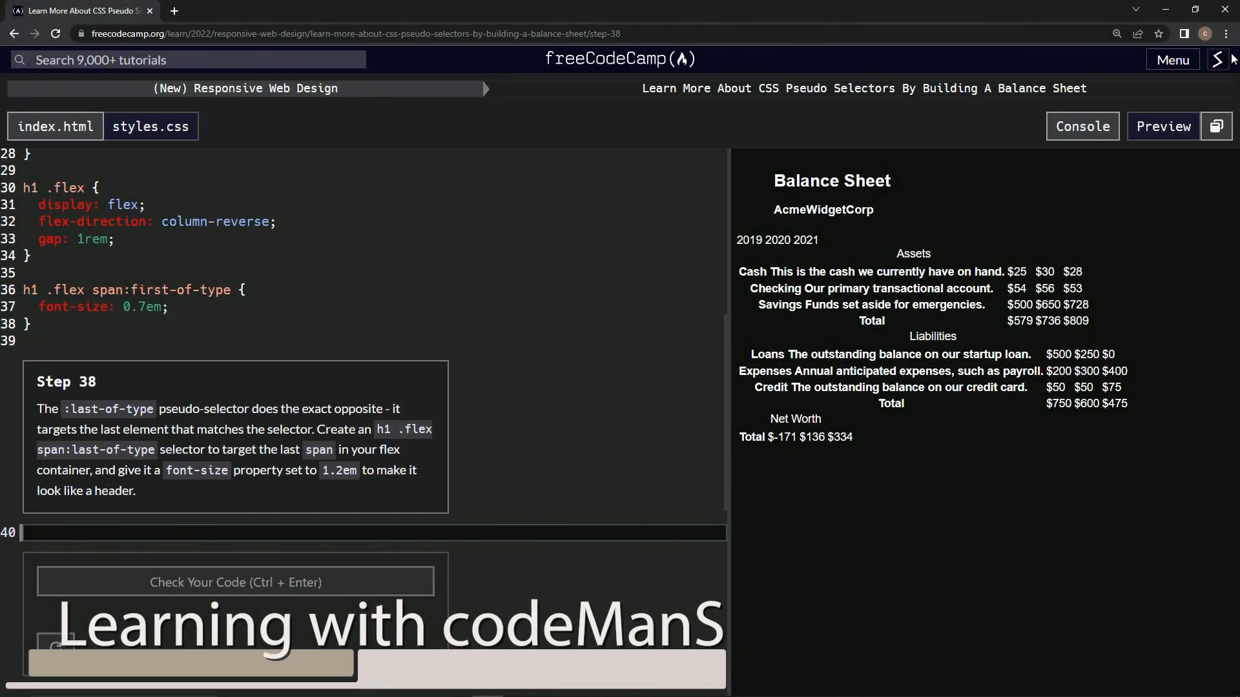
mouse_move(658, 88)
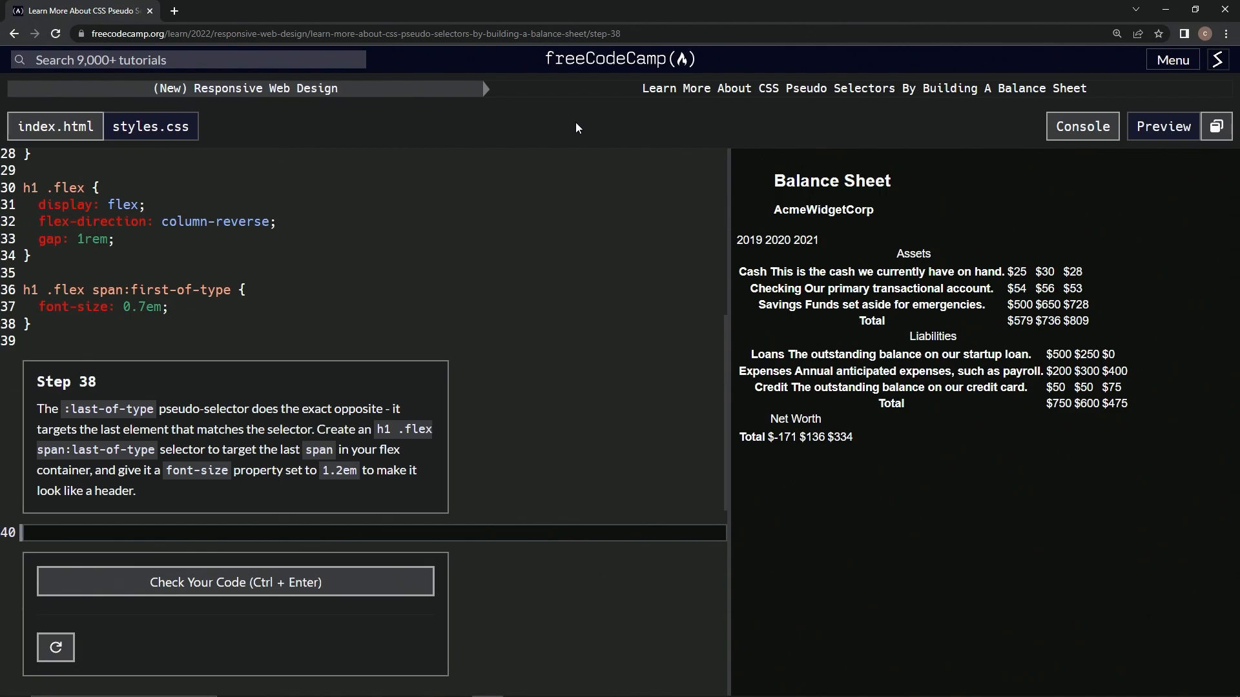
mouse_move(908, 104)
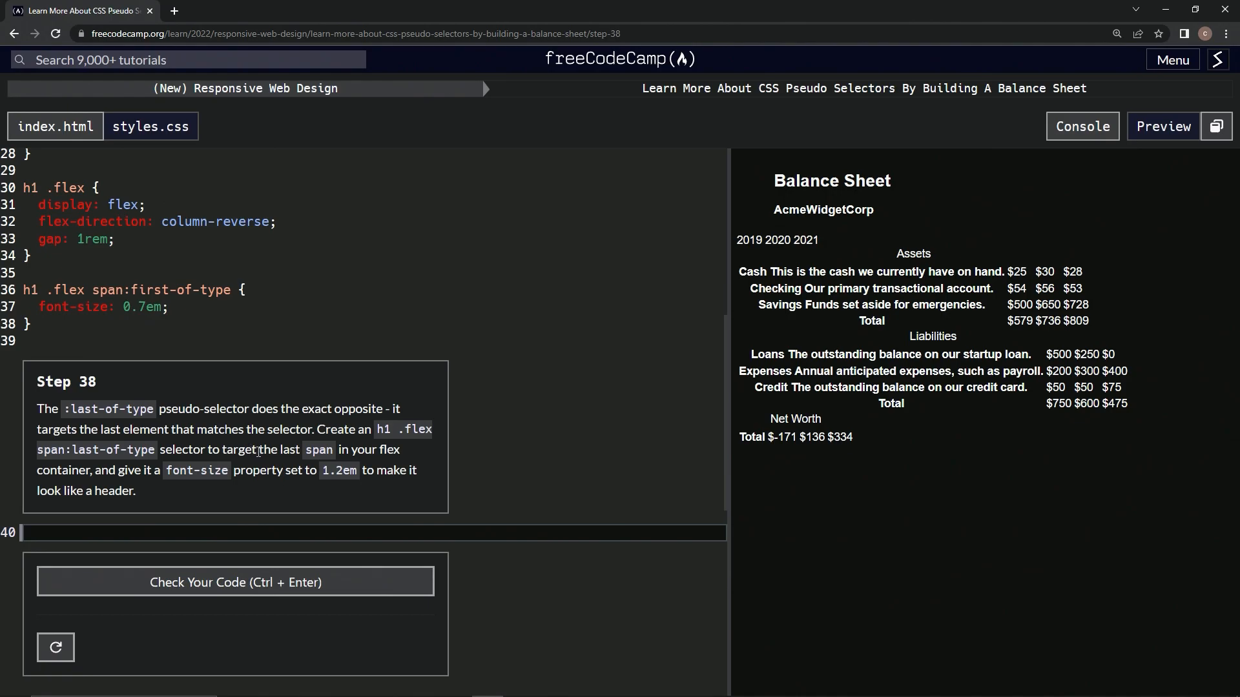
mouse_move(272, 473)
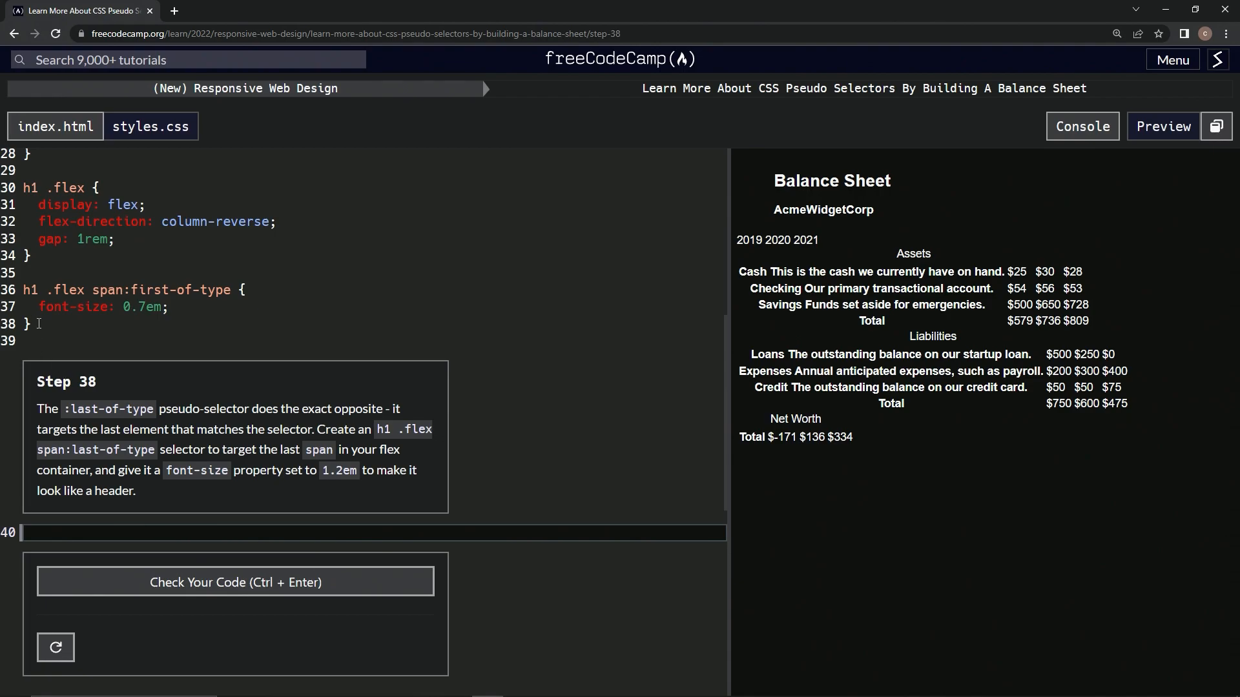
Add an h1 .flex span:last-of-type rule with font-size 1.2em and check the code.
left_click_drag(24, 290, 31, 324)
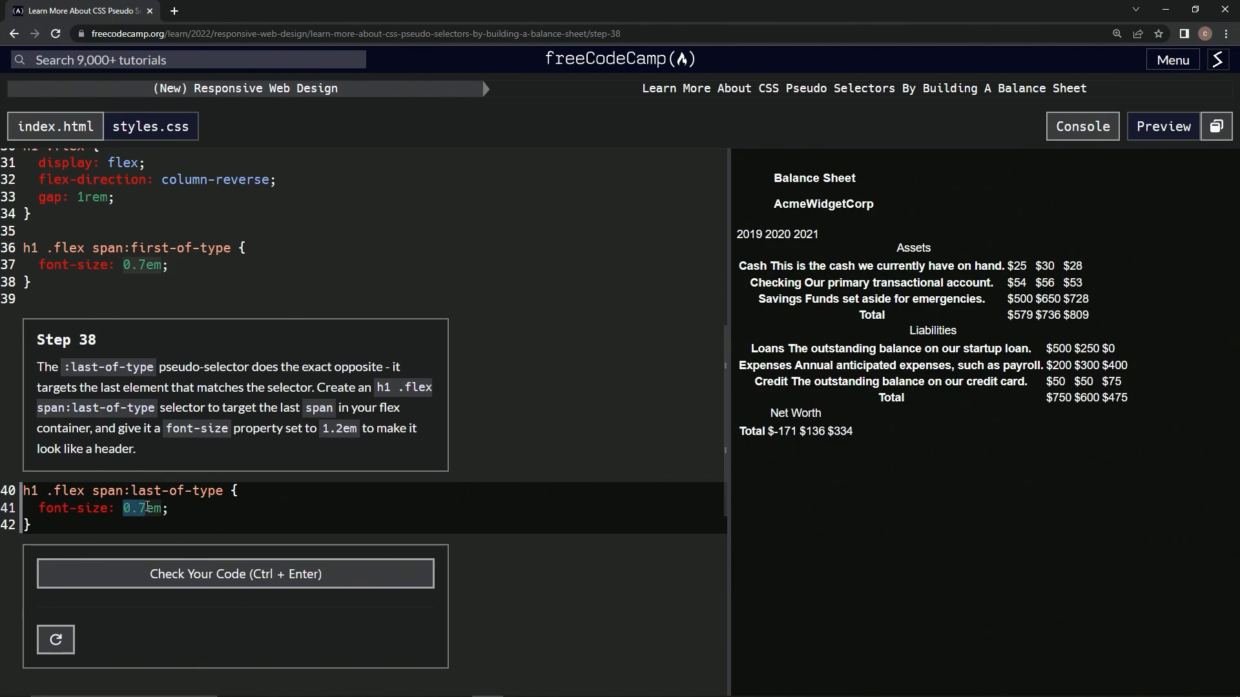
type("1.2em")
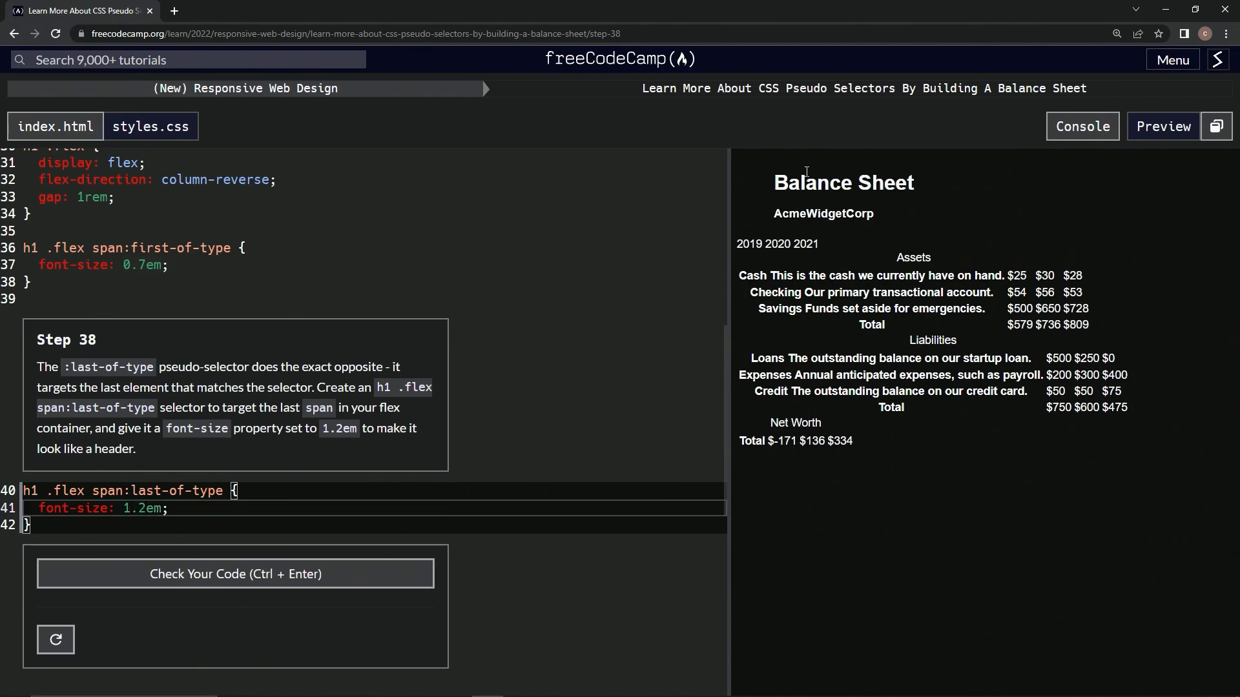
left_click(235, 574)
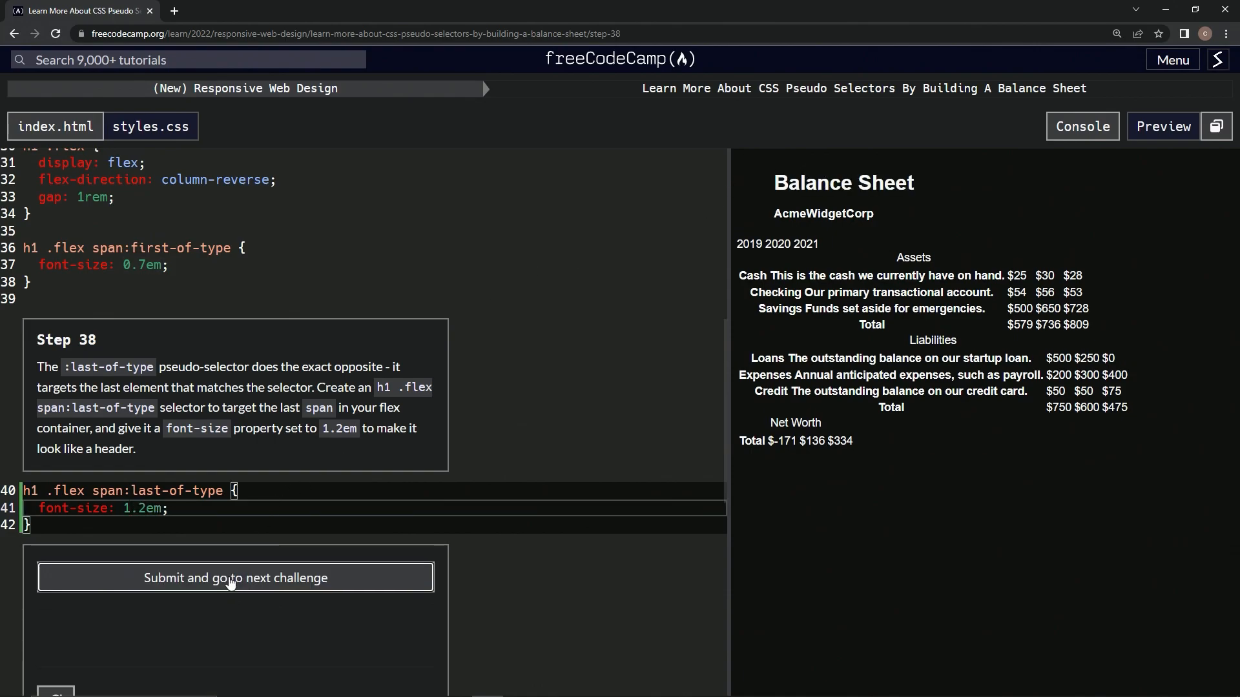
Submit step 38 and advance to step 39 about the section border.
left_click(235, 577)
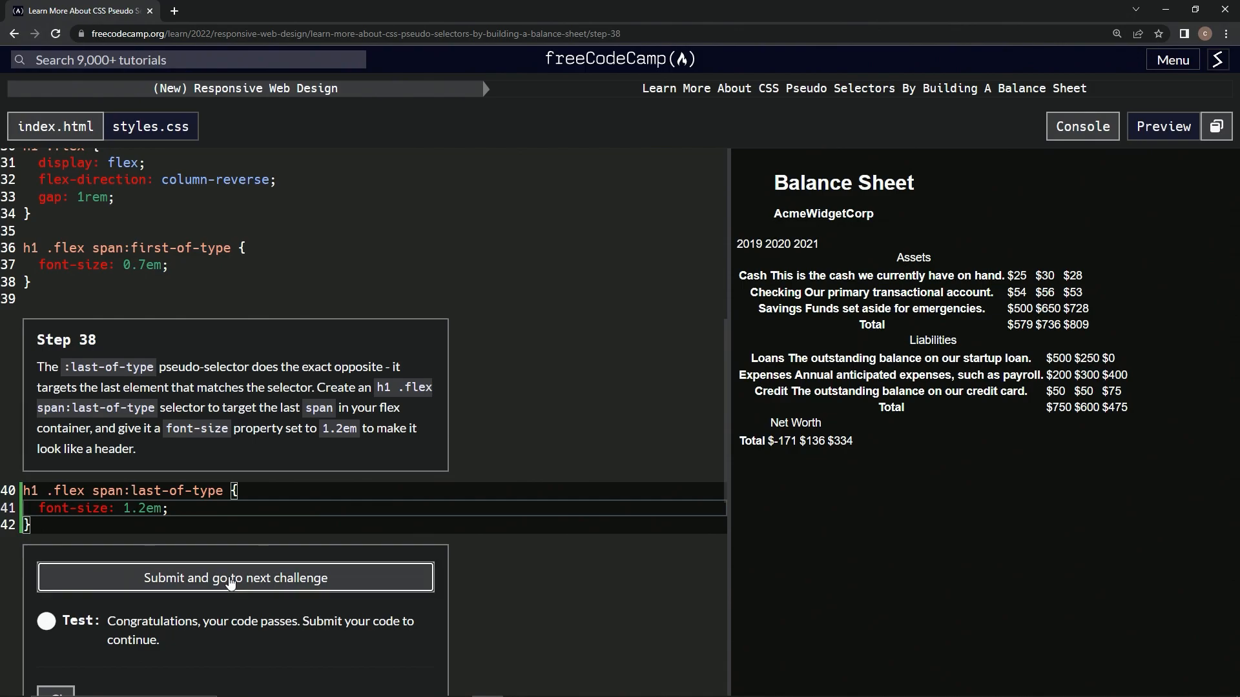
left_click(234, 577)
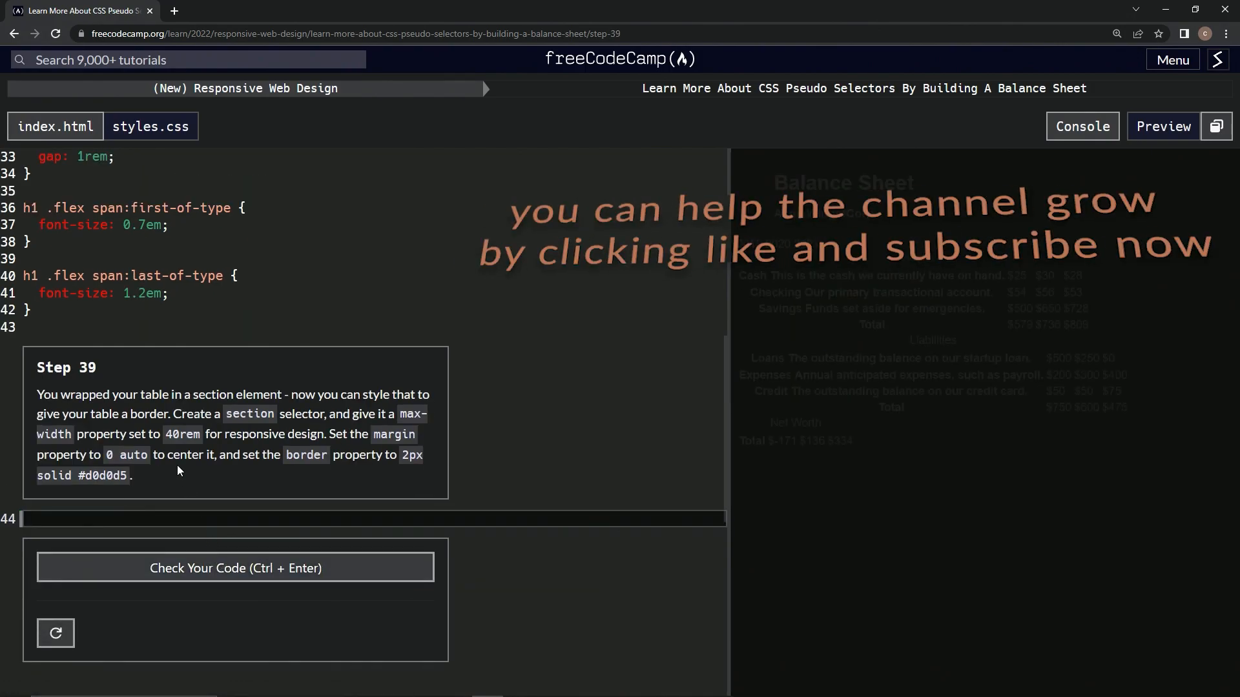
mouse_move(65, 384)
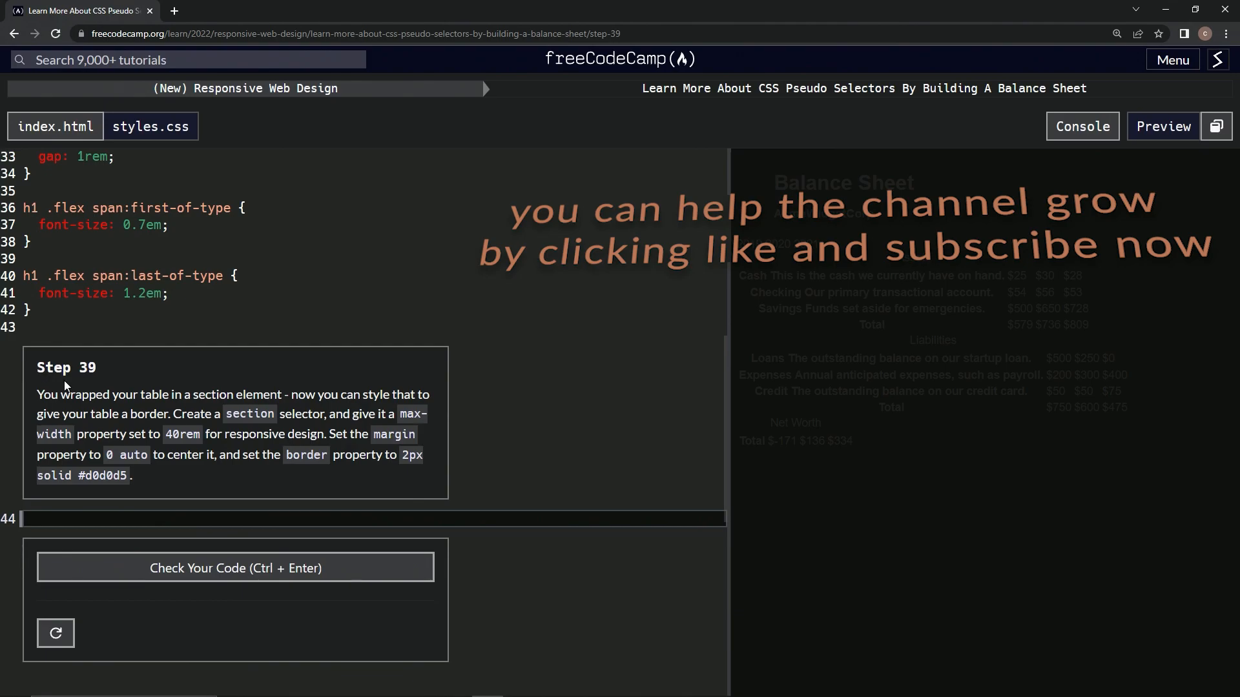